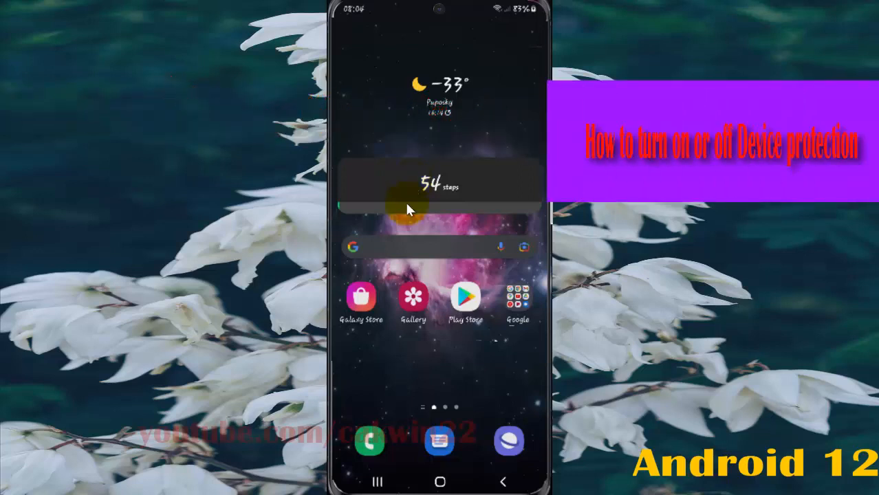
mouse_move(386, 49)
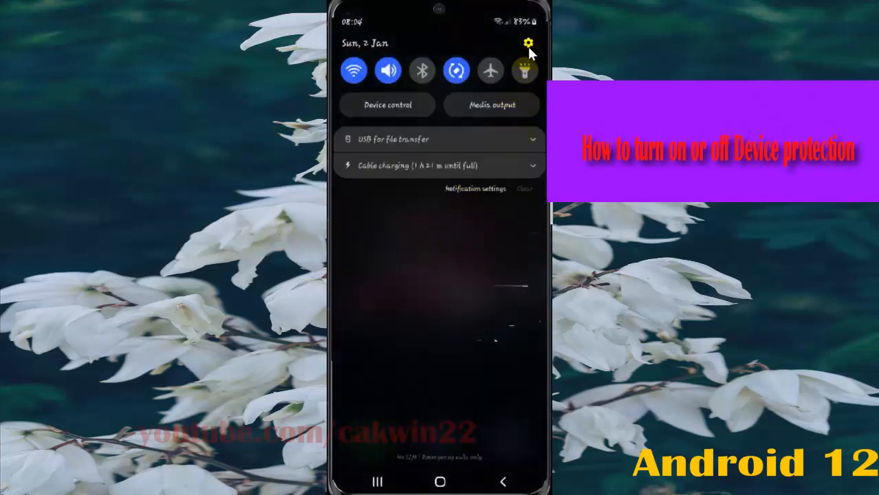
Reach the main Settings screen via the gear icon in the quick panel.
click(528, 43)
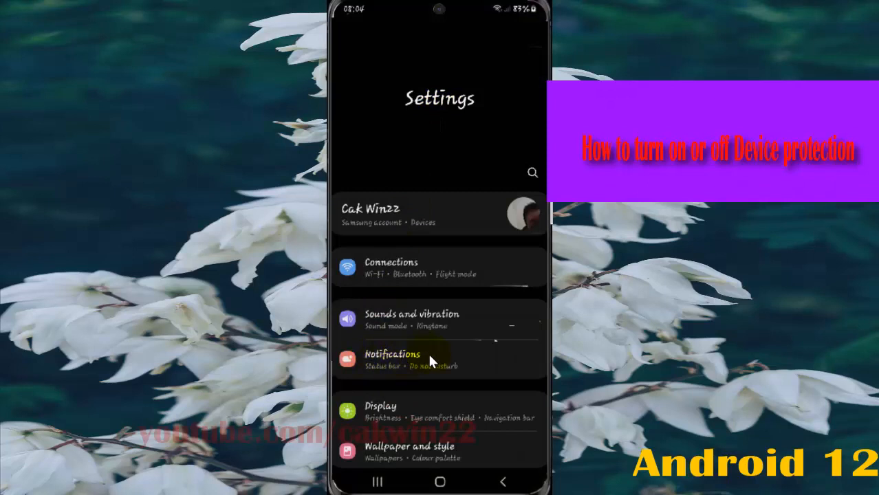
Enter the Notifications settings page showing pop-up style and recently sent apps.
click(392, 358)
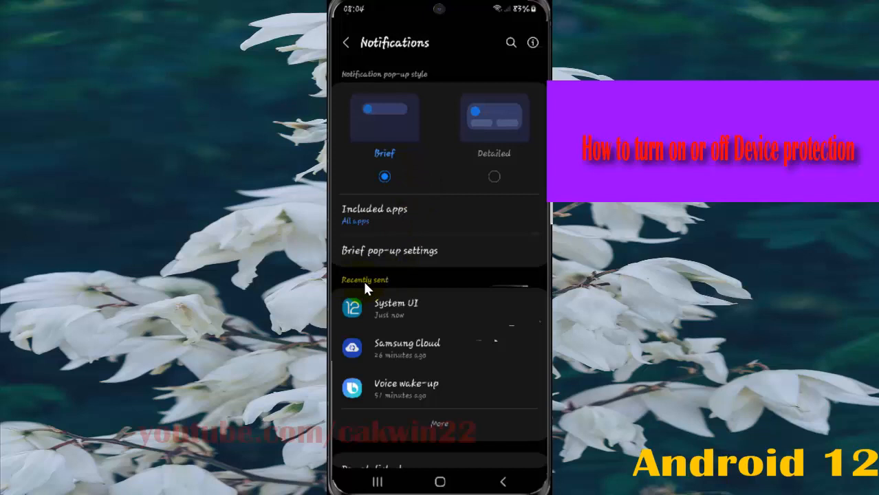
mouse_move(385, 396)
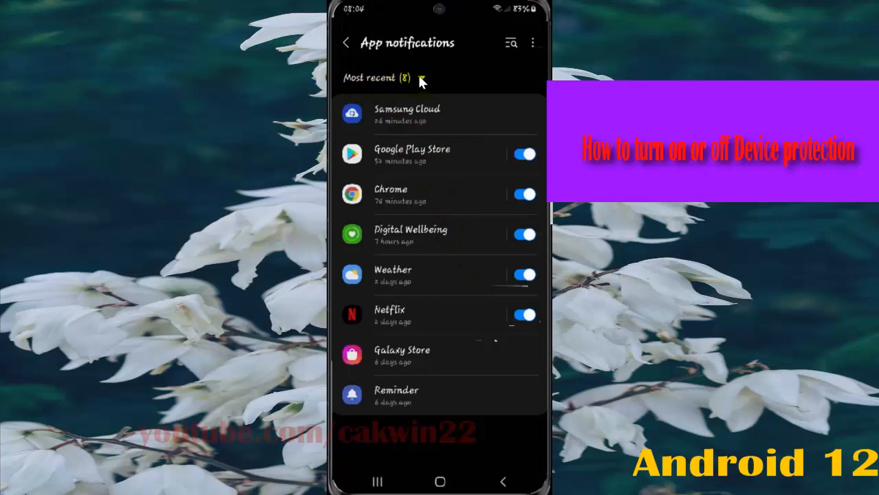
Switch the app list filter from Most recent to All 127 apps.
click(377, 77)
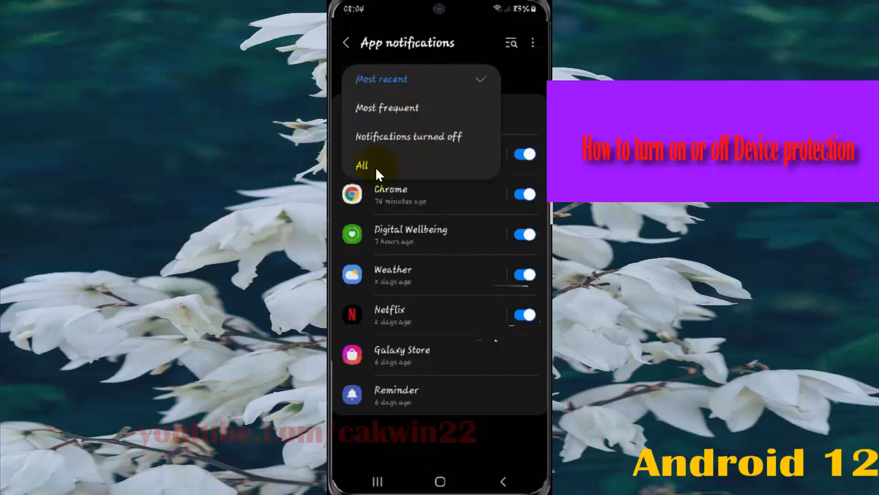
click(361, 165)
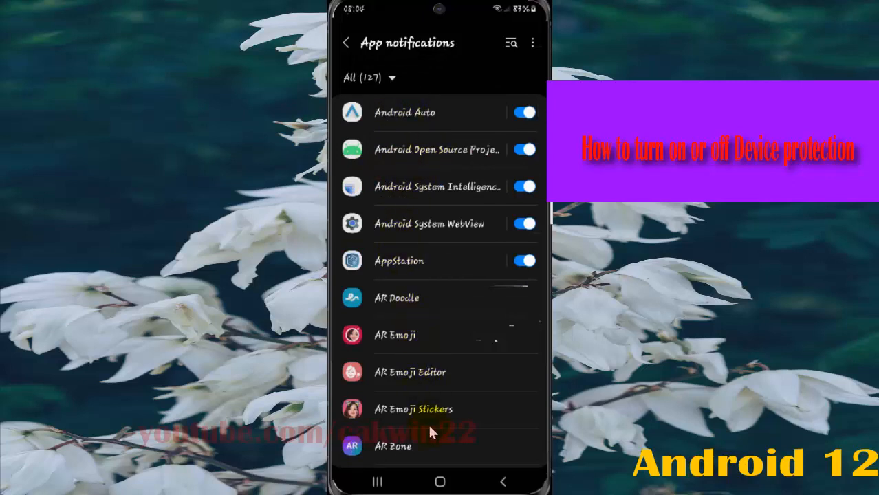
Scroll down the app list and enter Device care's notification settings.
scroll(down, 3)
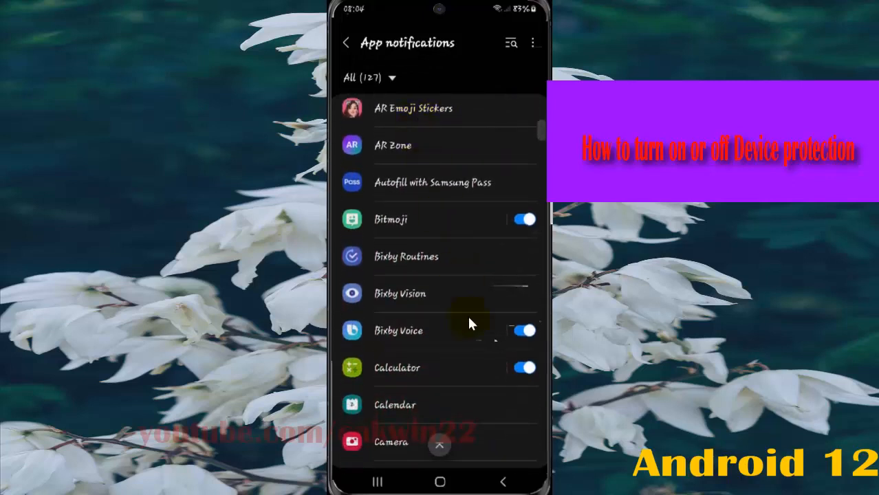
scroll(down, 3)
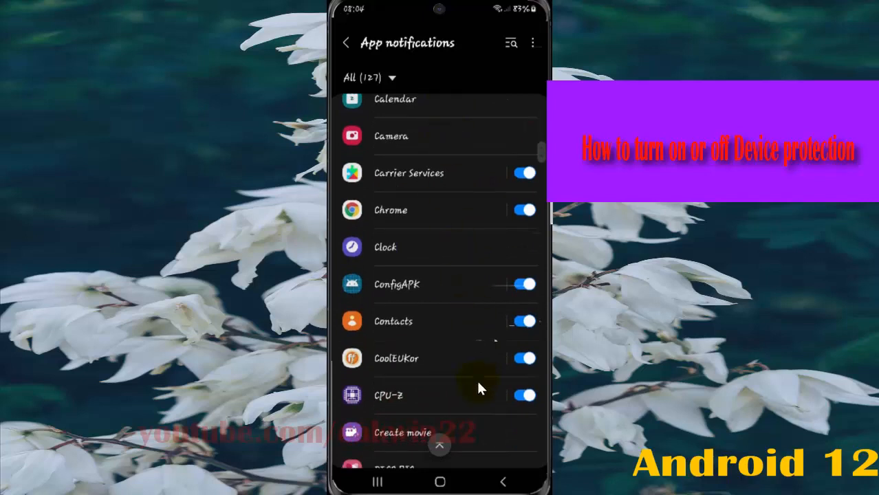
scroll(down, 3)
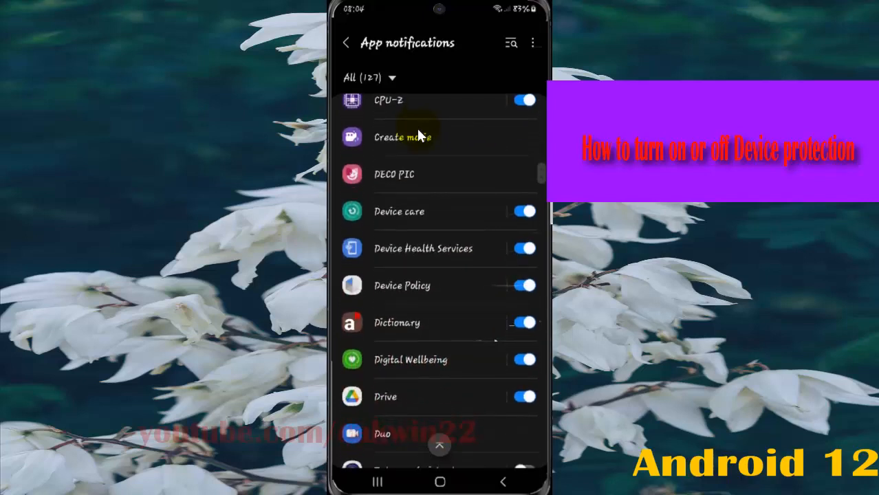
scroll(down, 3)
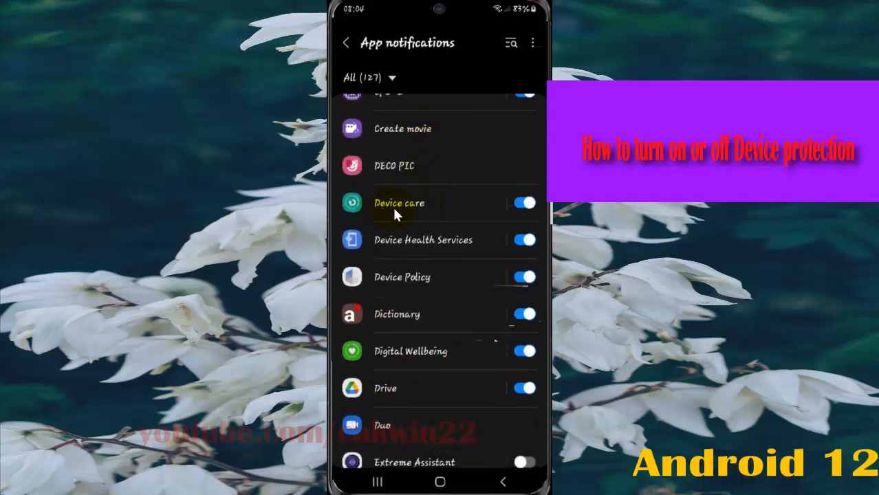
click(399, 203)
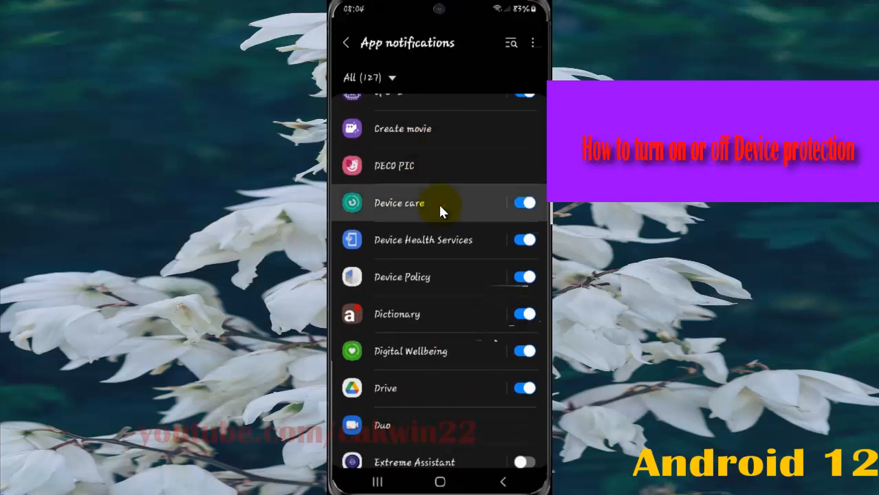
click(399, 204)
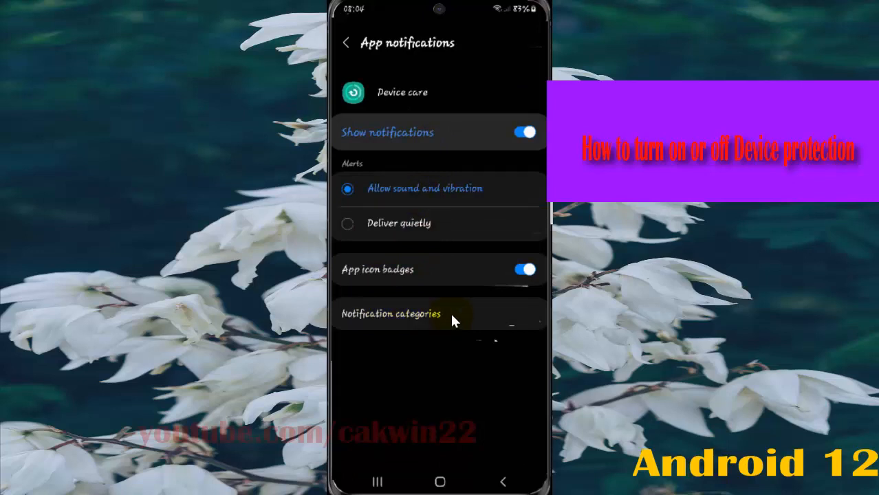
Enter Device care's Notification categories, where only Device protection is enabled.
click(390, 314)
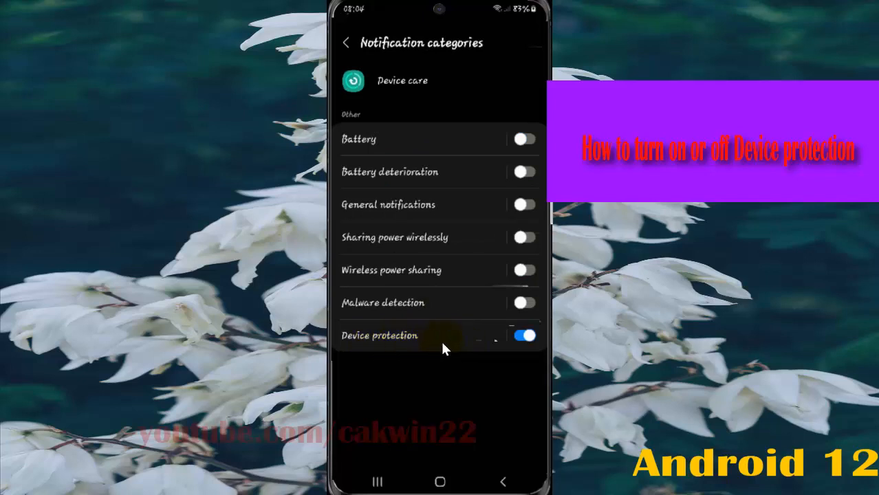
Switch the Device protection notification toggle off so it shows grey.
click(524, 335)
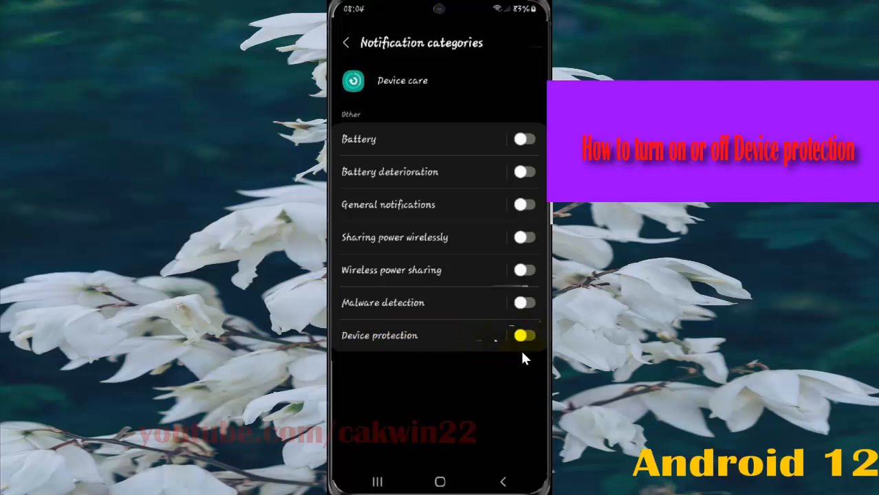
click(524, 336)
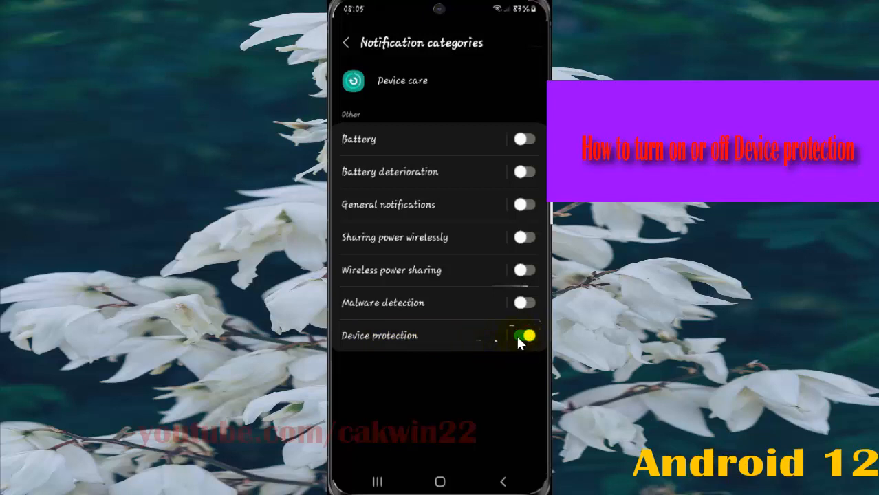
click(524, 336)
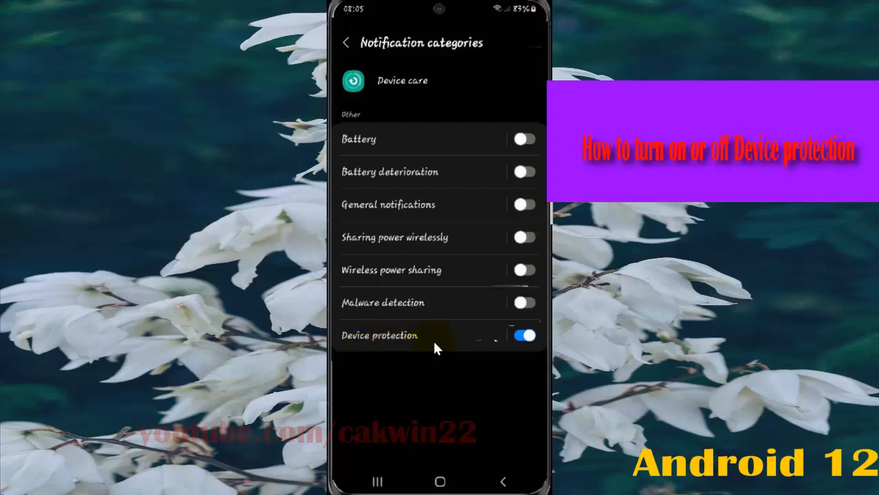
click(524, 336)
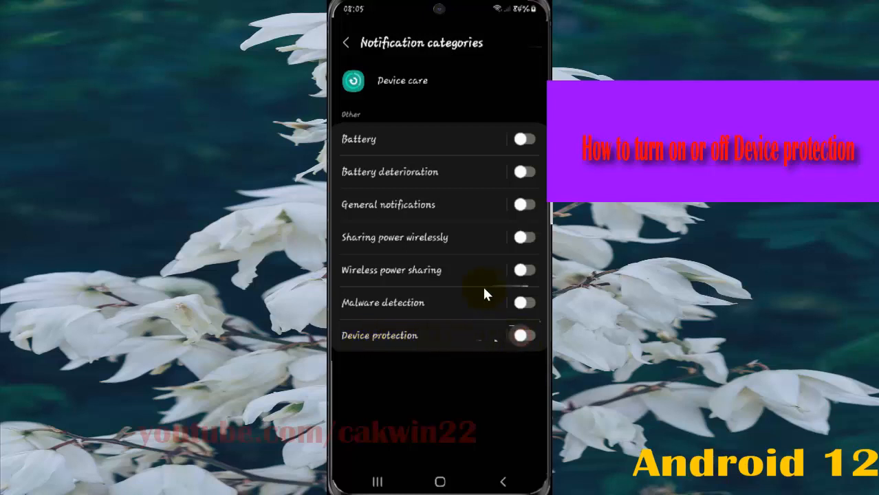